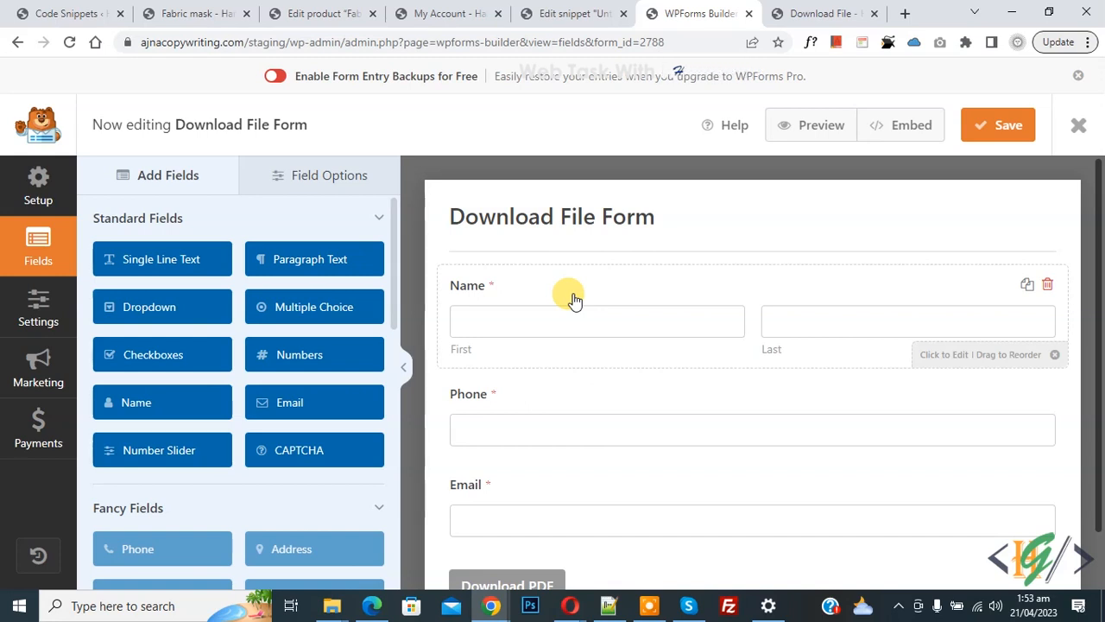
mouse_move(570, 289)
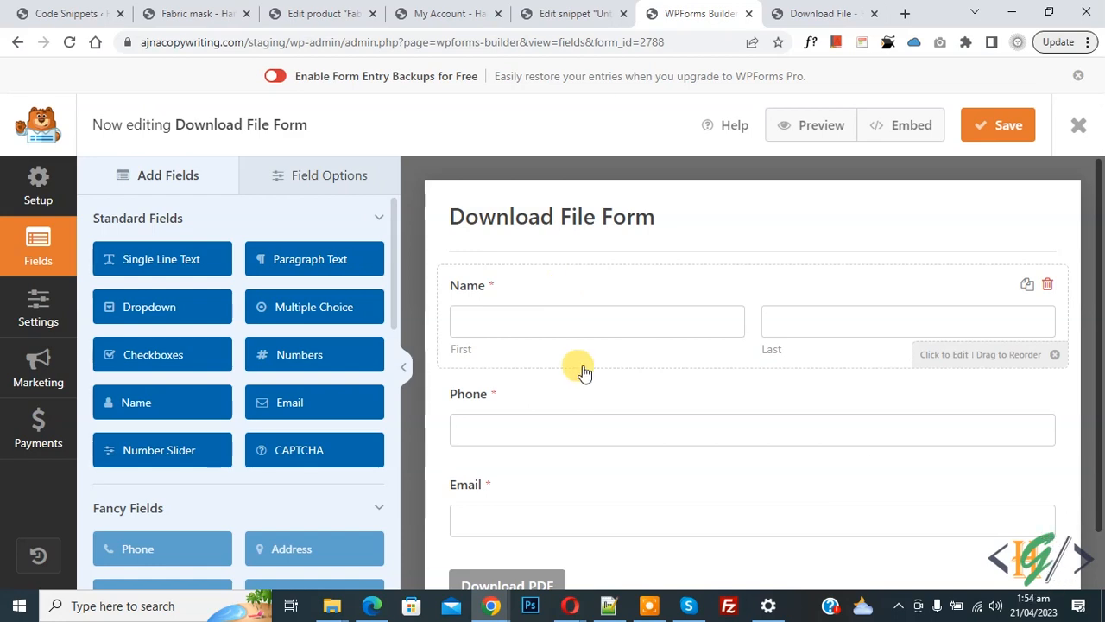
mouse_move(521, 406)
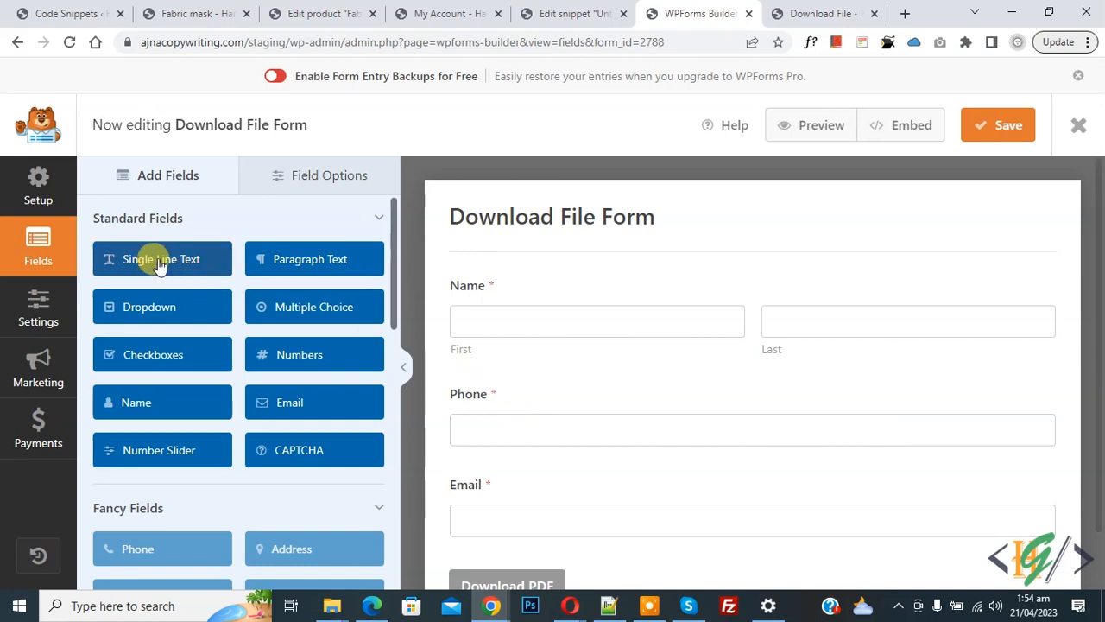
mouse_move(559, 429)
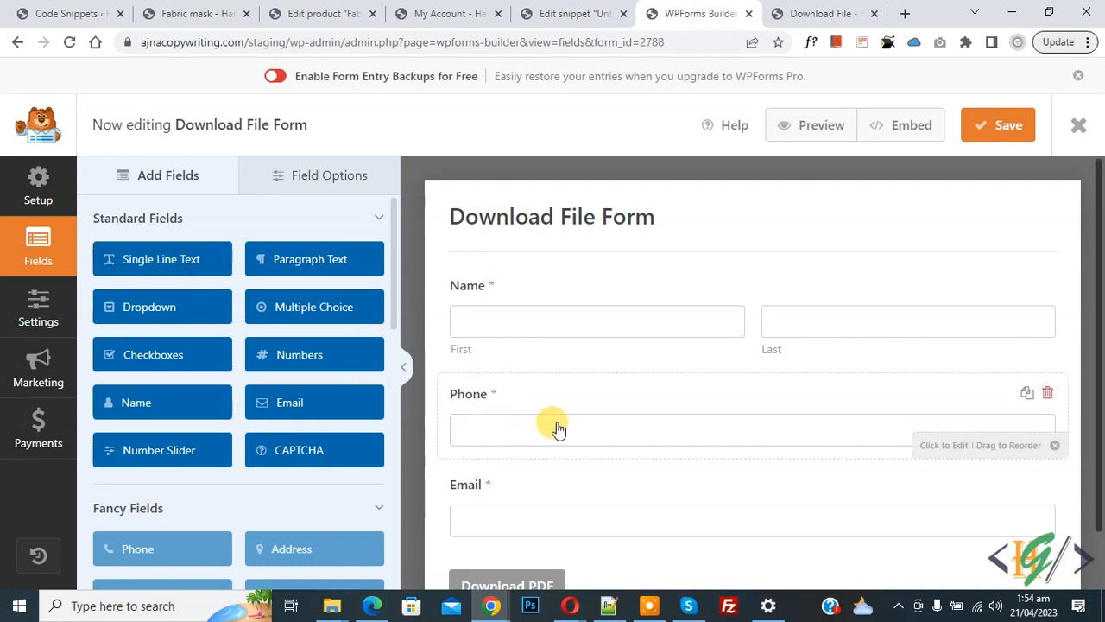
- Turn on Limit Length for the Phone field and cap it at 20 characters
left_click(552, 430)
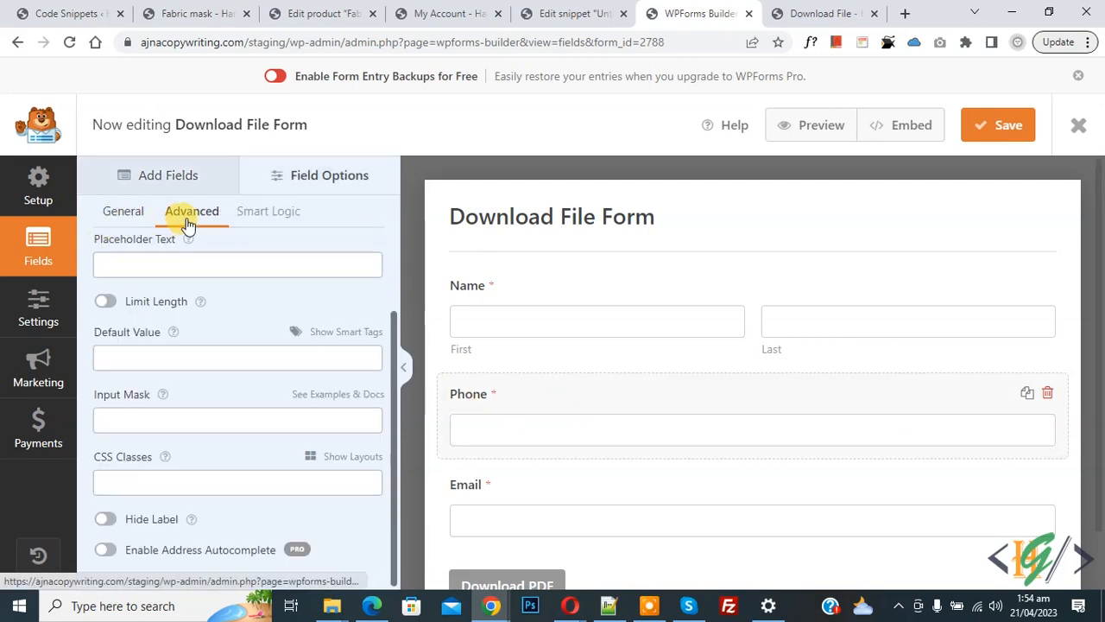
left_click(191, 211)
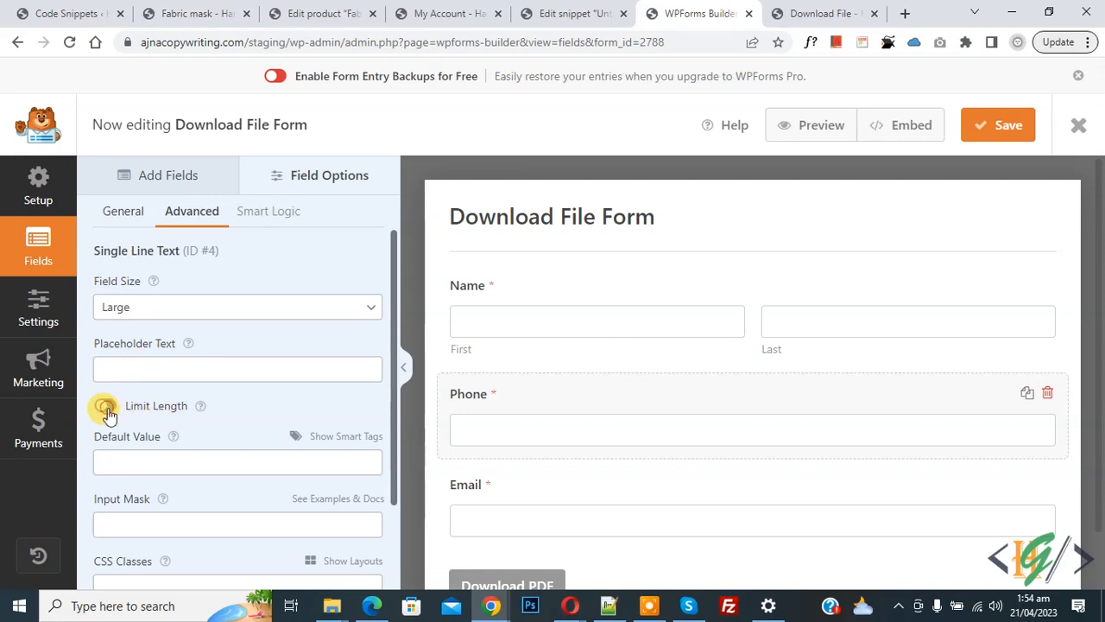
left_click(105, 406)
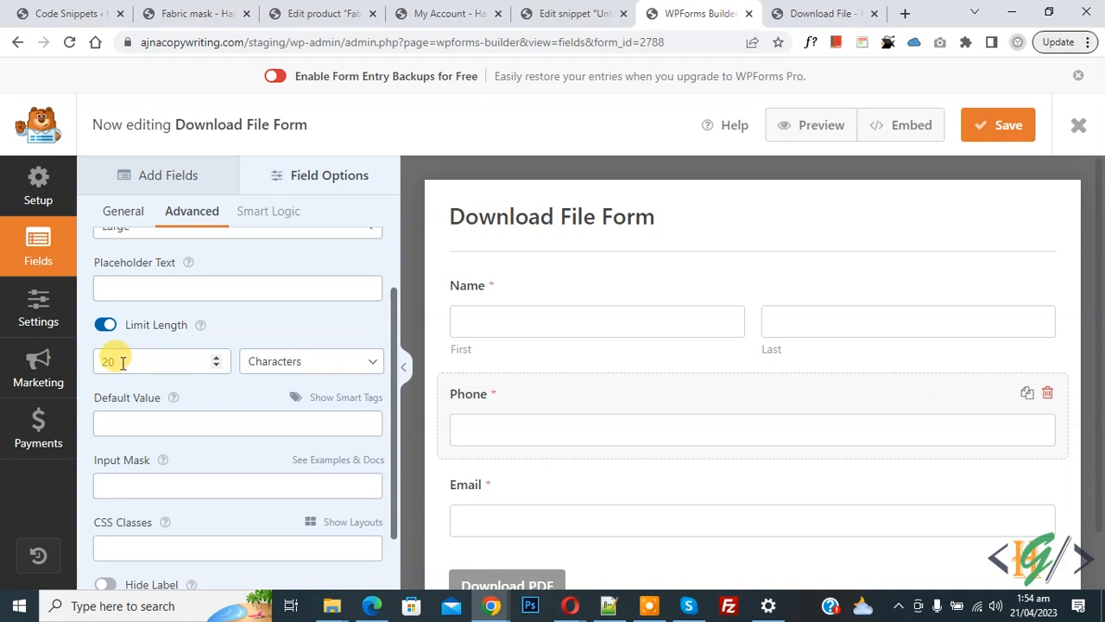
scroll("down", 3)
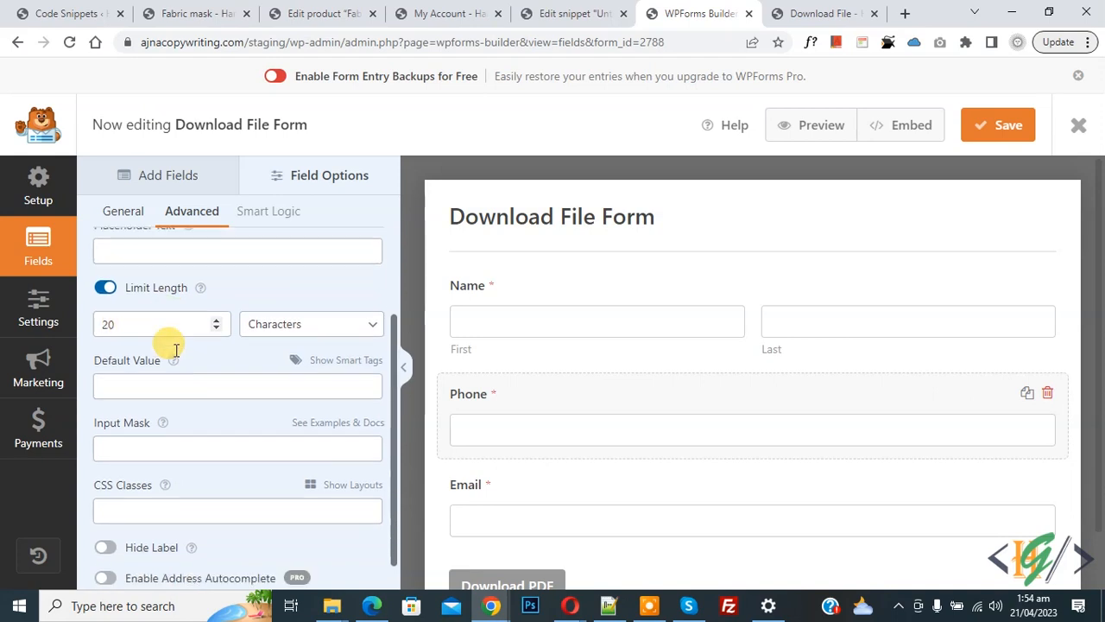
scroll("down", 3)
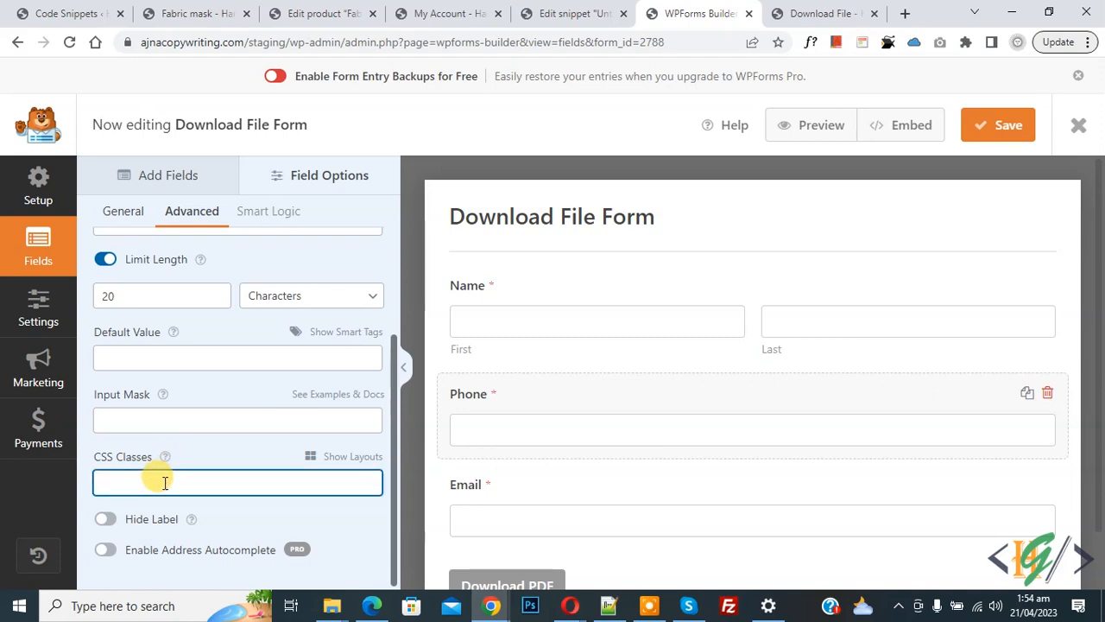
- Add the CSS class 'wpf-char-min' to the Phone field and return to the WordPress dashboard
type("wpf-char-min")
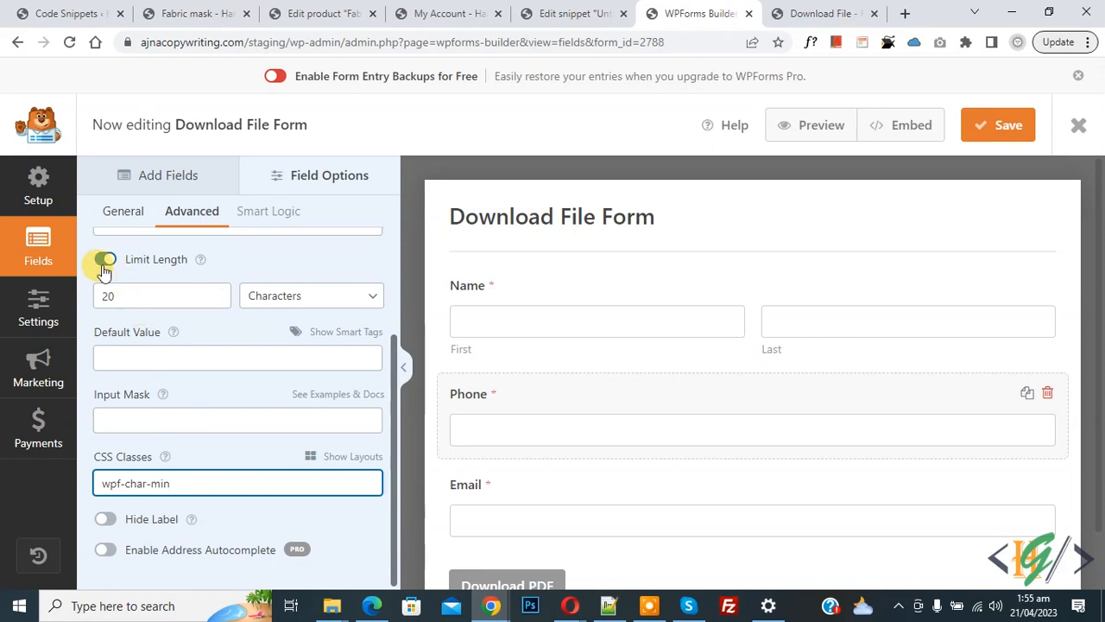
left_click(105, 259)
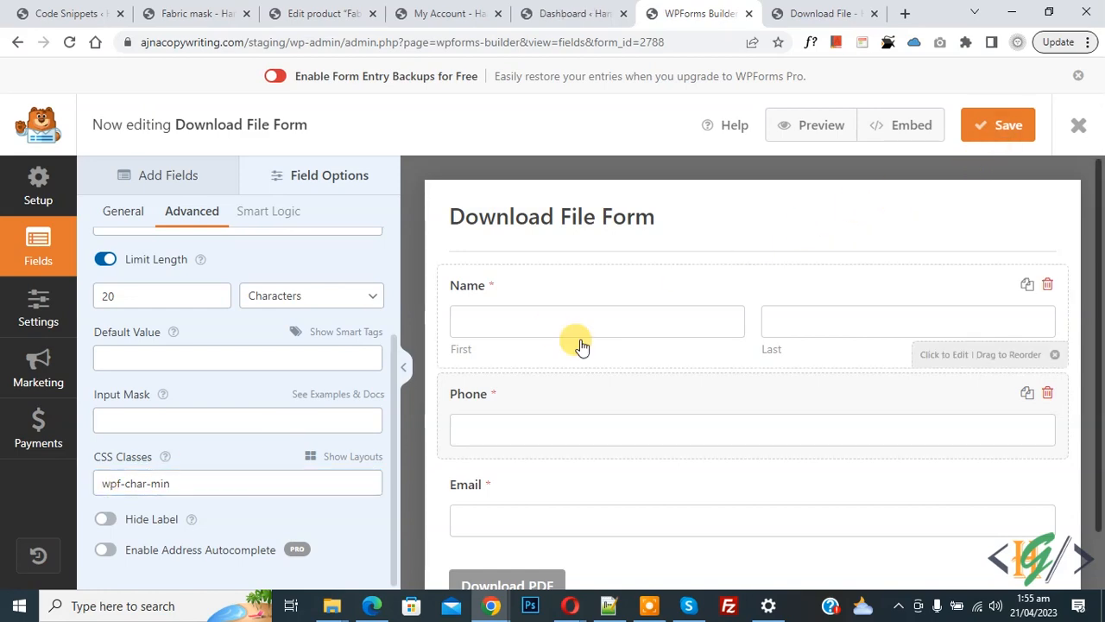
left_click(570, 13)
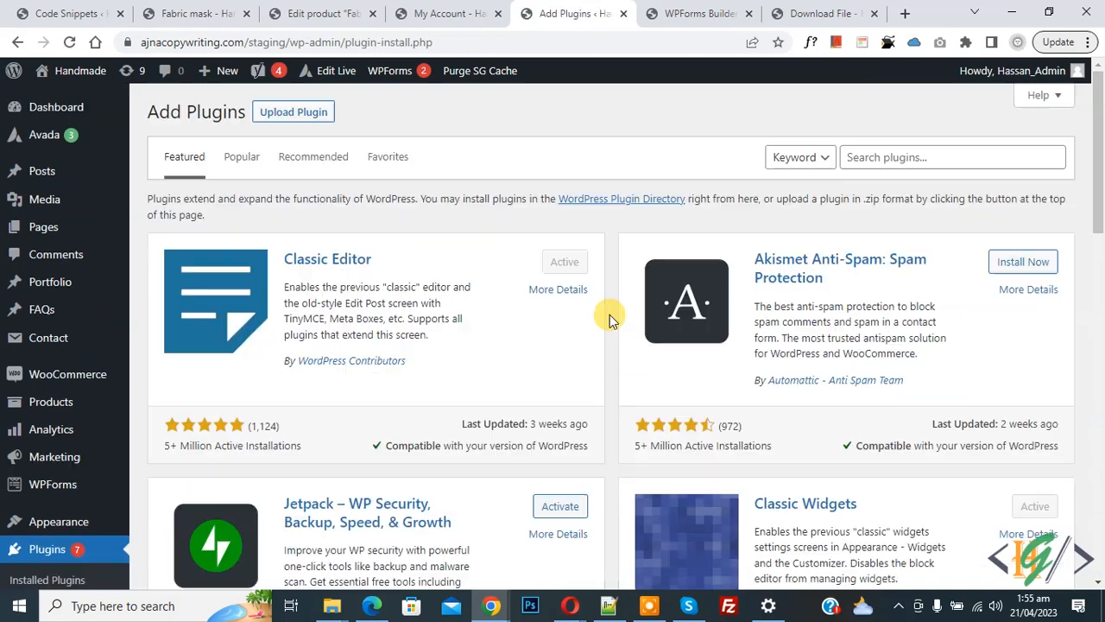
- Search plugins for 'wpcode' to confirm WPCode is installed and active
left_click(949, 158)
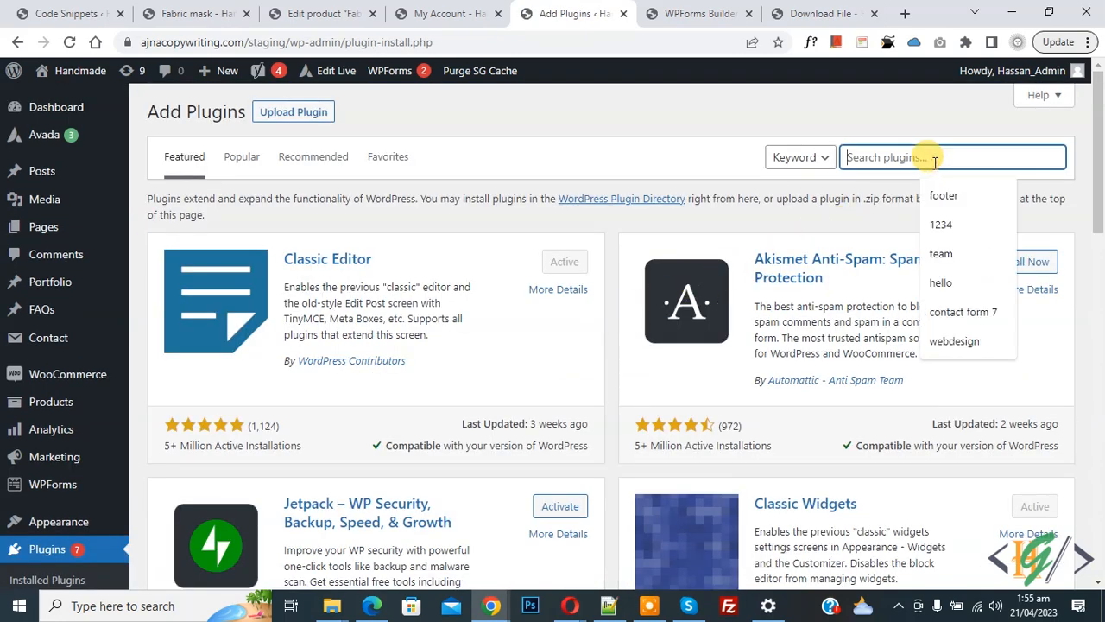
type("wpcode")
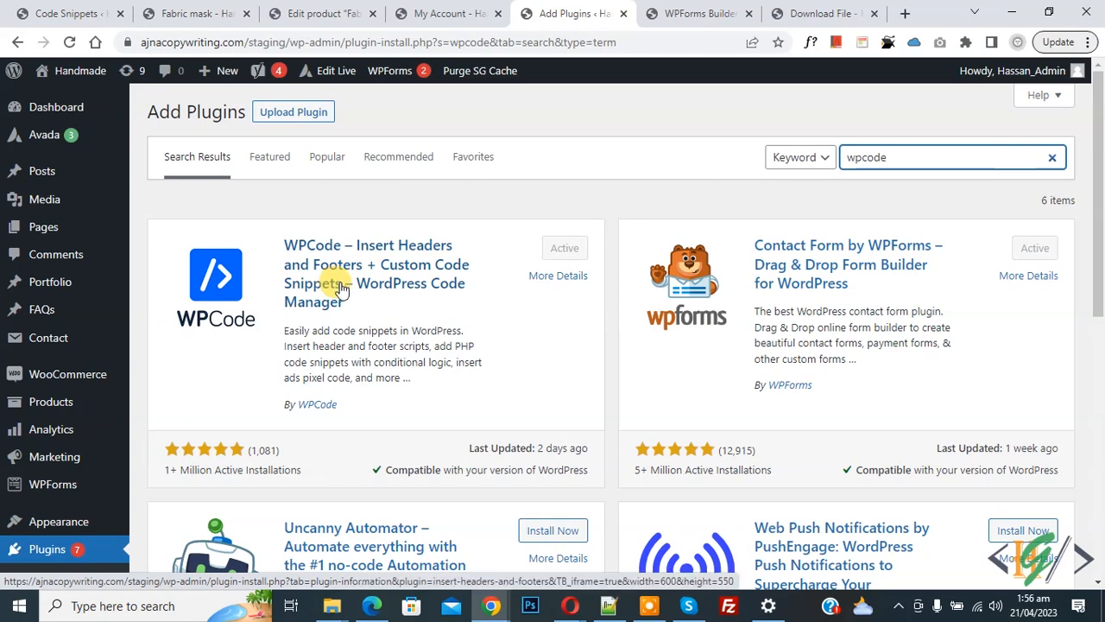
scroll("down", 3)
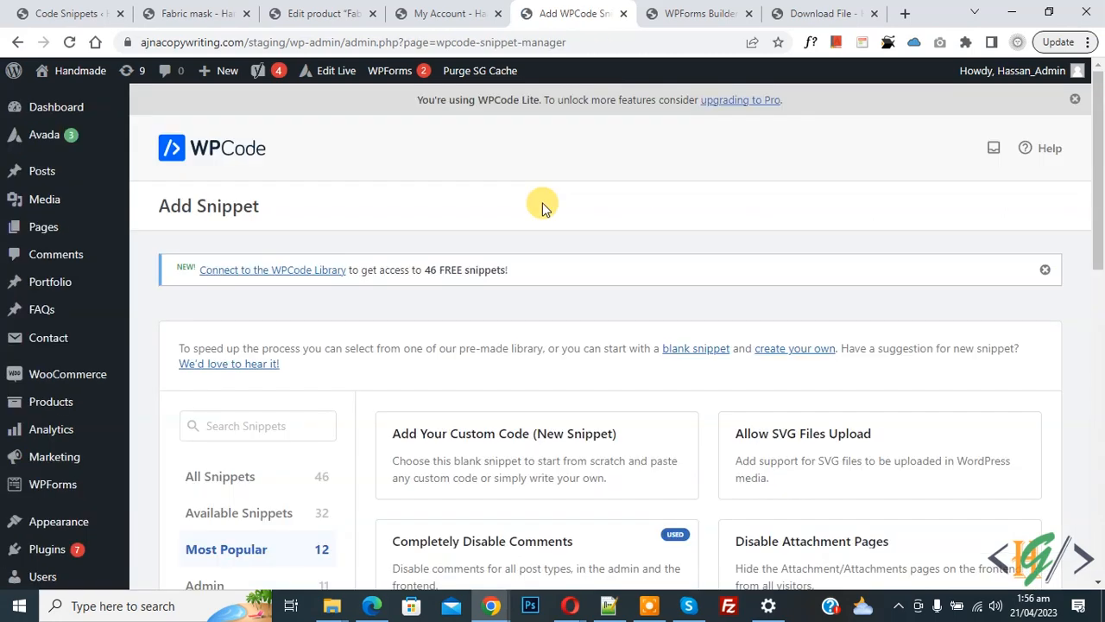
mouse_move(439, 425)
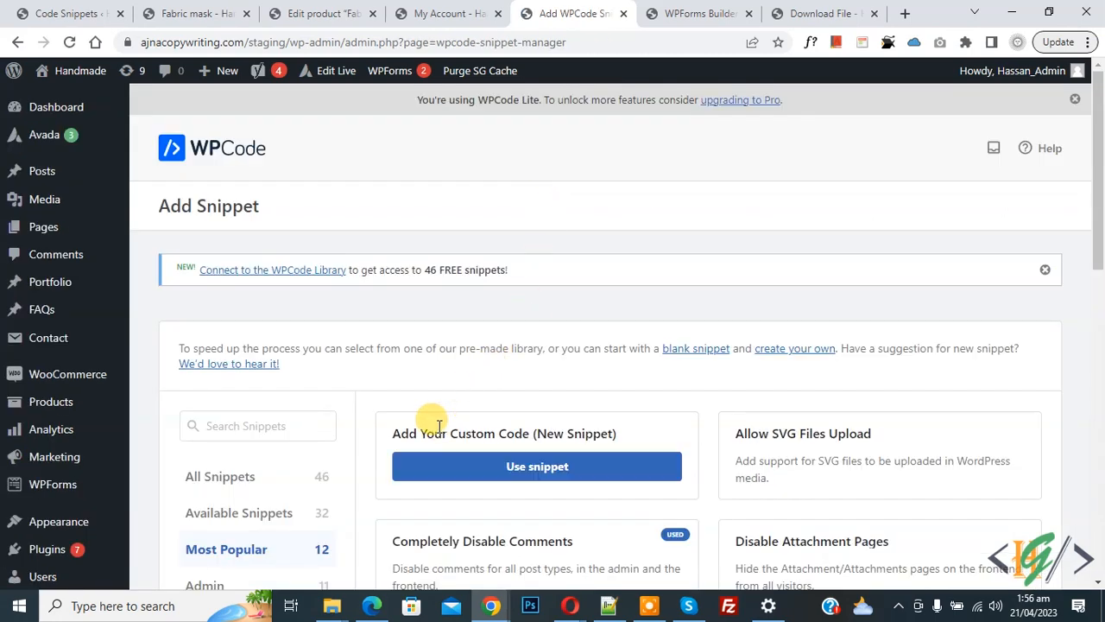
- Start a new custom snippet from 'Add Your Custom Code (New Snippet)'
left_click(536, 466)
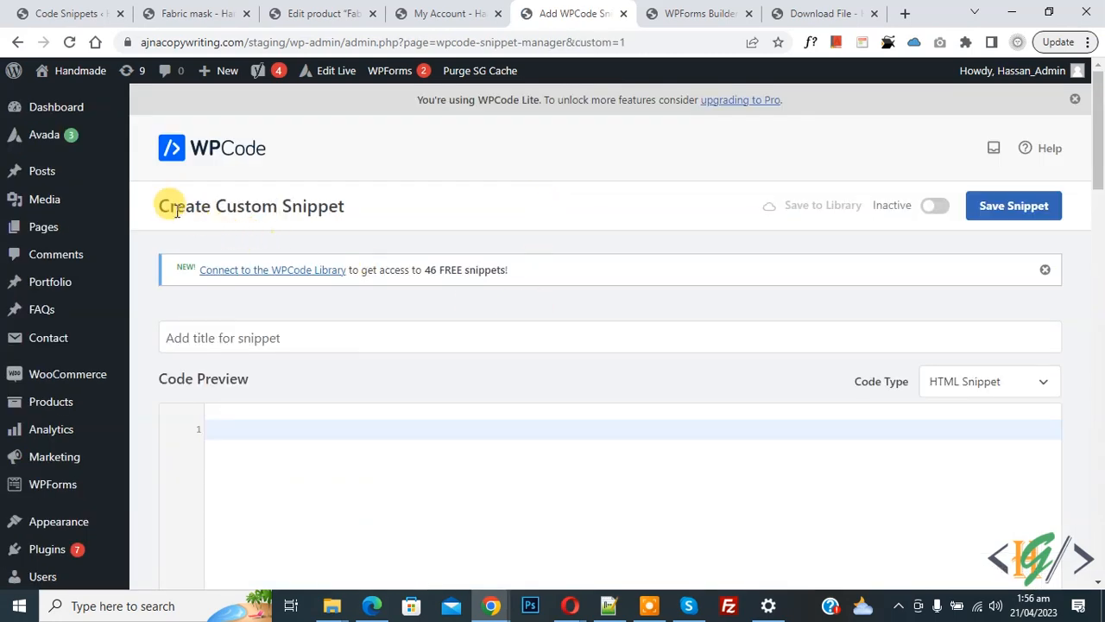
scroll("down", 3)
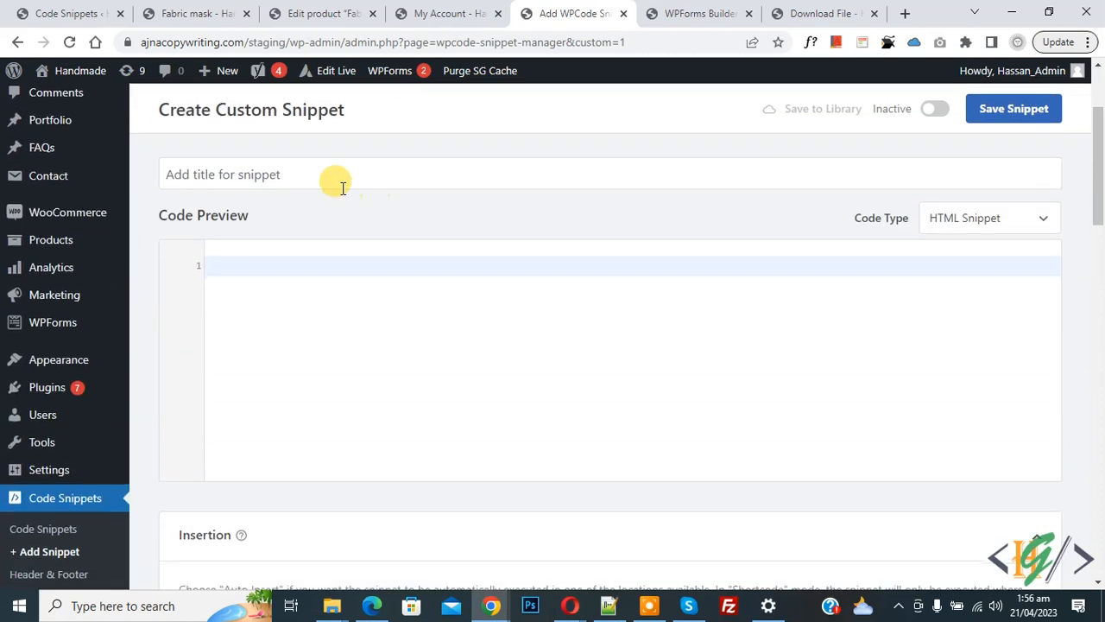
mouse_move(229, 216)
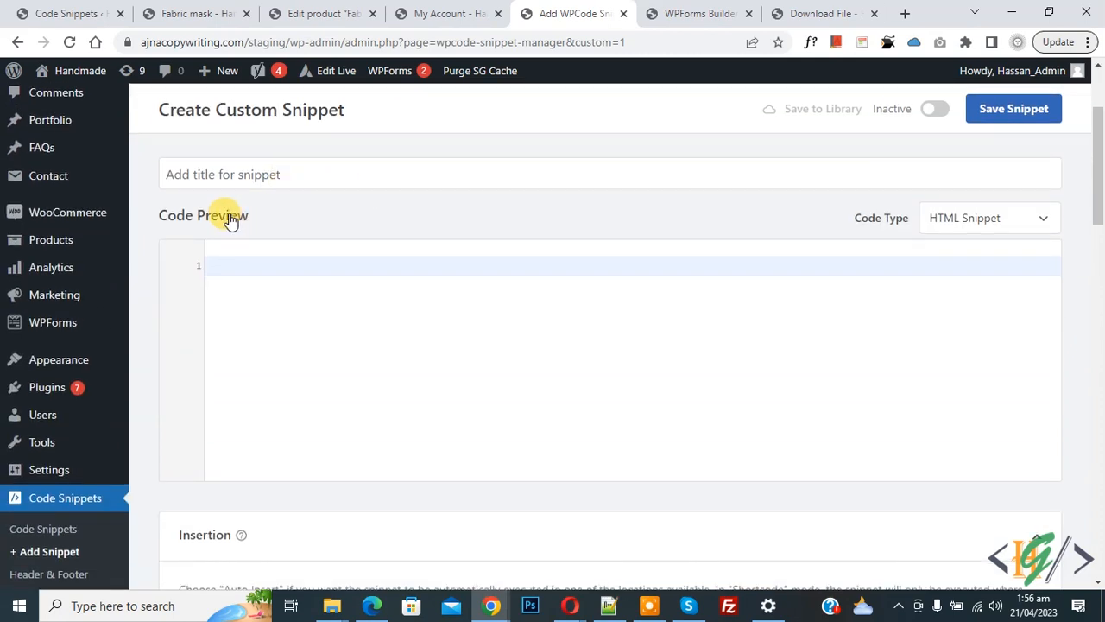
- Paste the PHP snippet and change the minLength value to 10
left_click(989, 217)
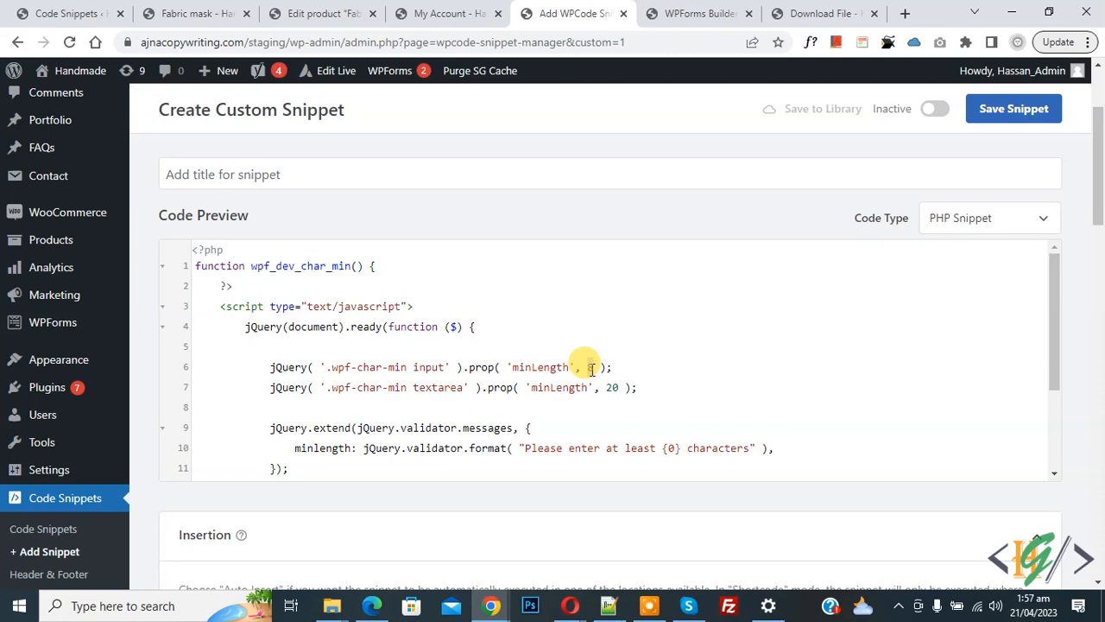
type("10")
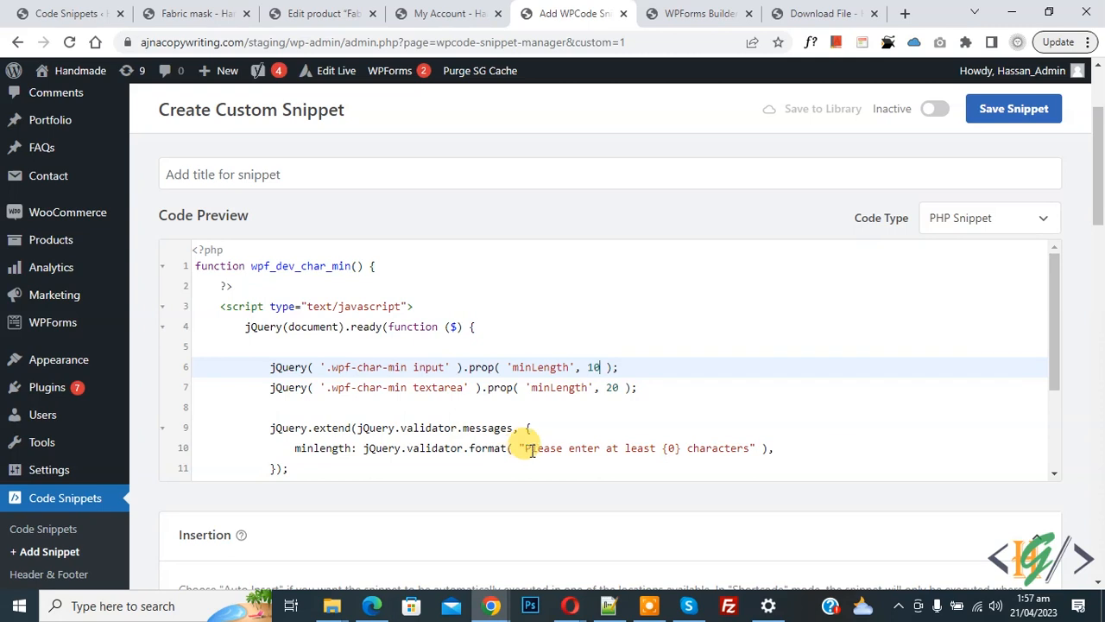
mouse_move(725, 447)
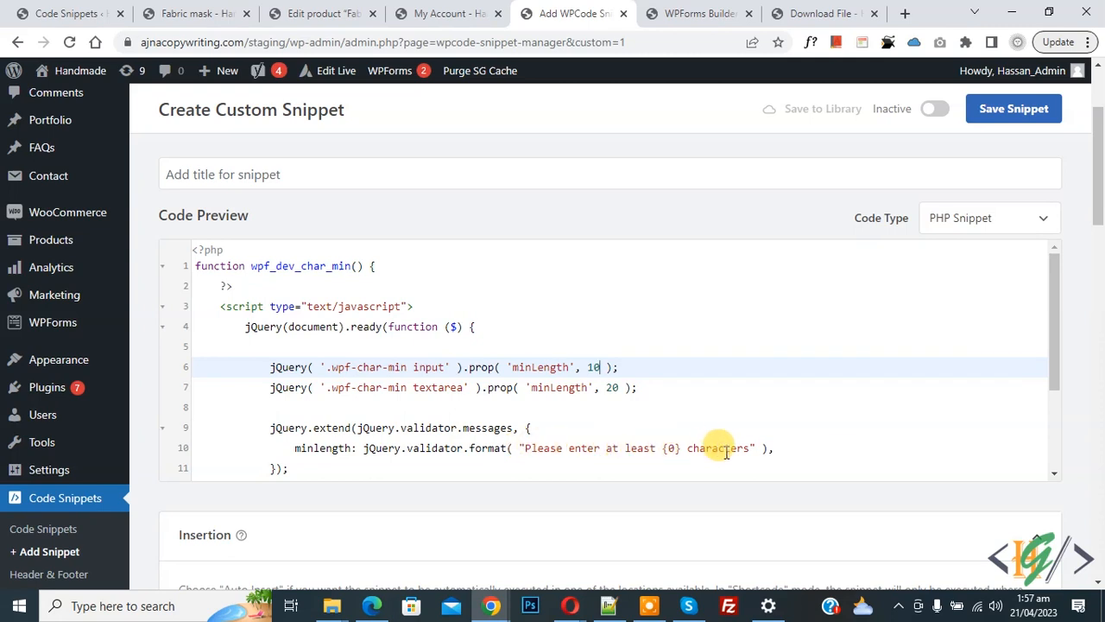
- Set the snippet's insertion location to Frontend Only under Auto Insert
scroll("down", 3)
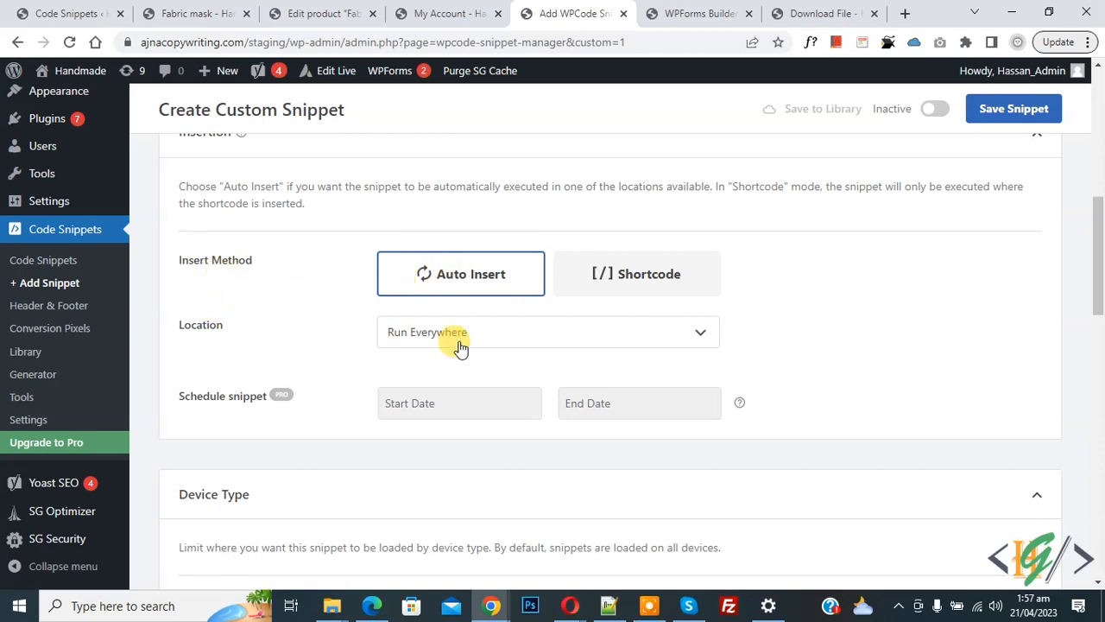
left_click(548, 331)
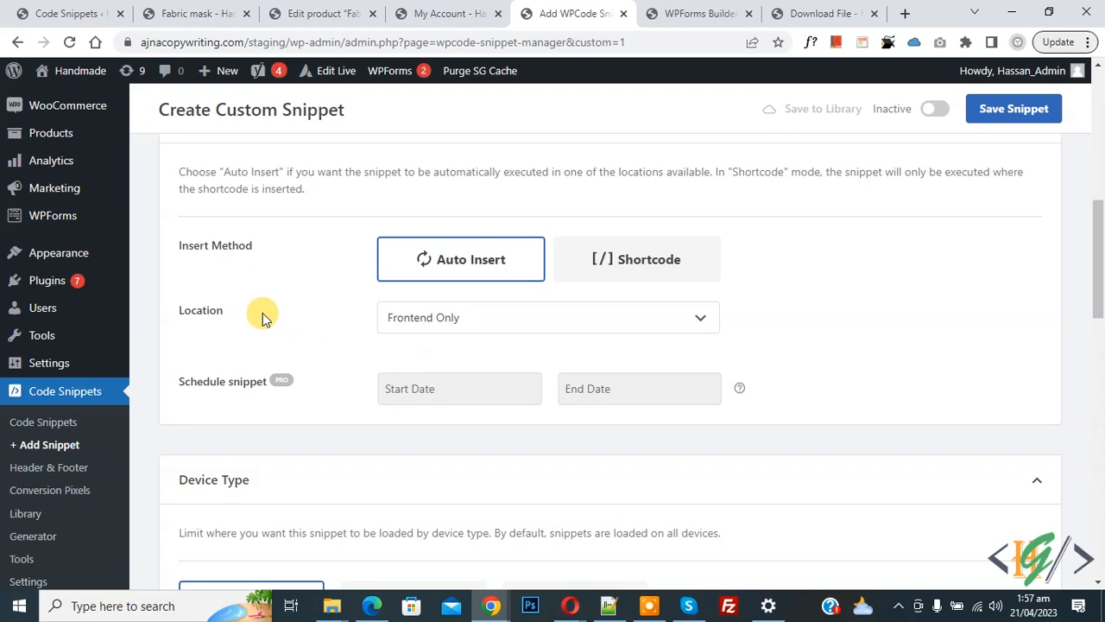
mouse_move(469, 329)
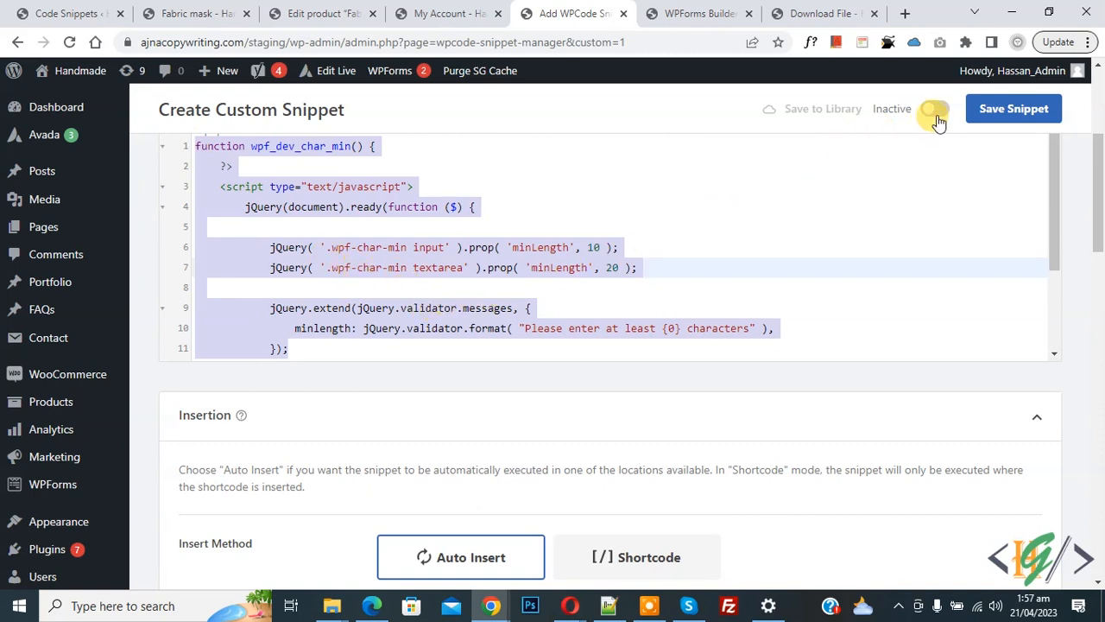
- Activate the custom snippet and save it
left_click(935, 108)
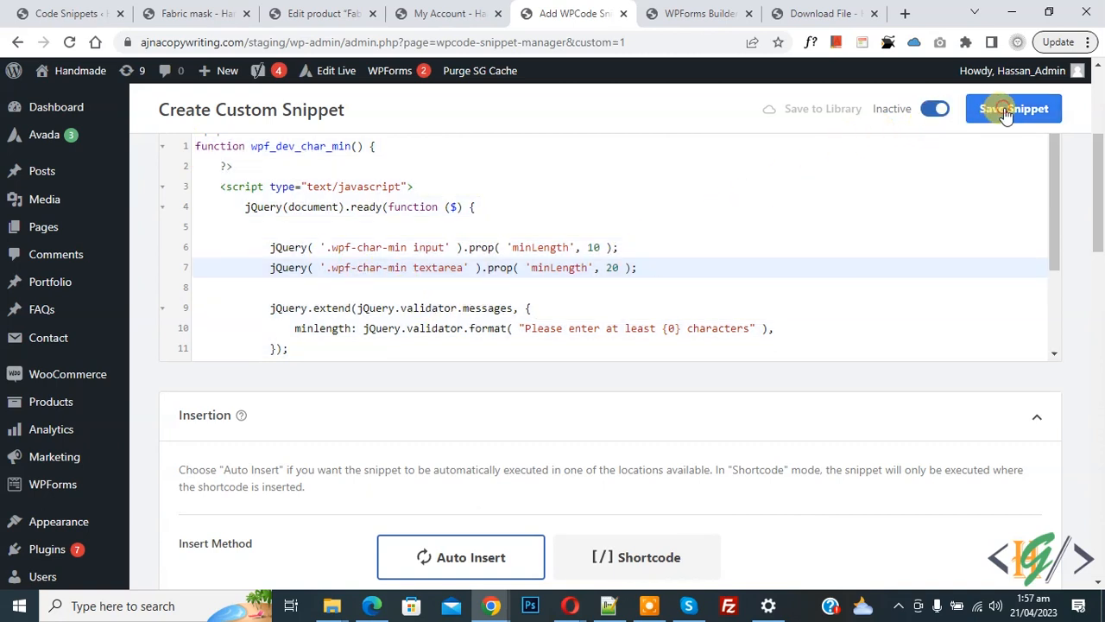
left_click(1014, 108)
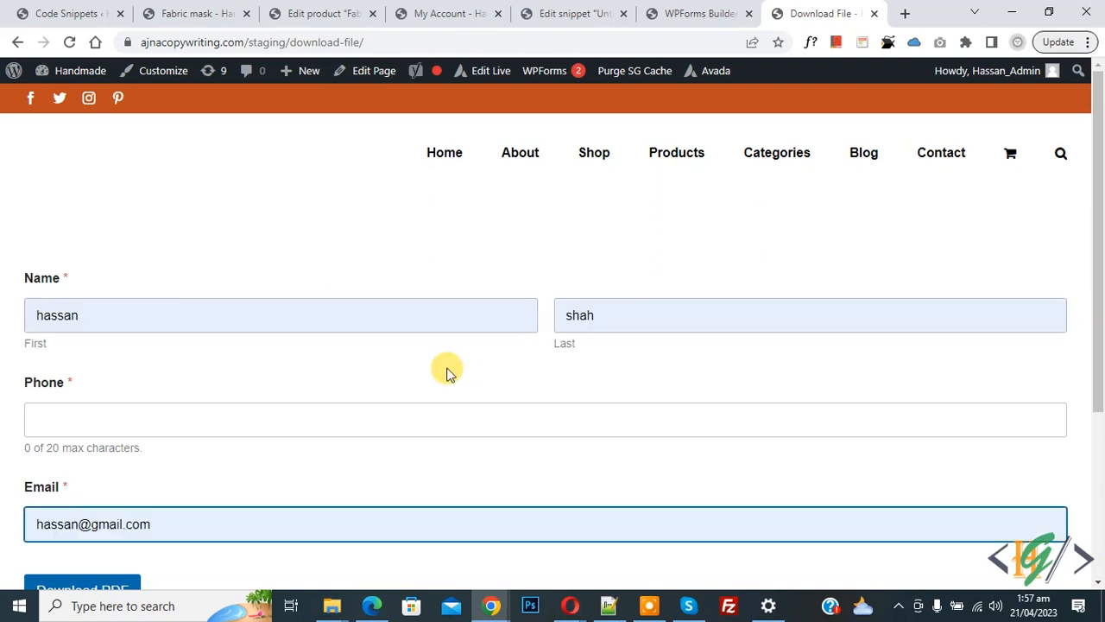
- Enter '11' in the Download File form's Phone field to trigger the minimum-length error
scroll("down", 3)
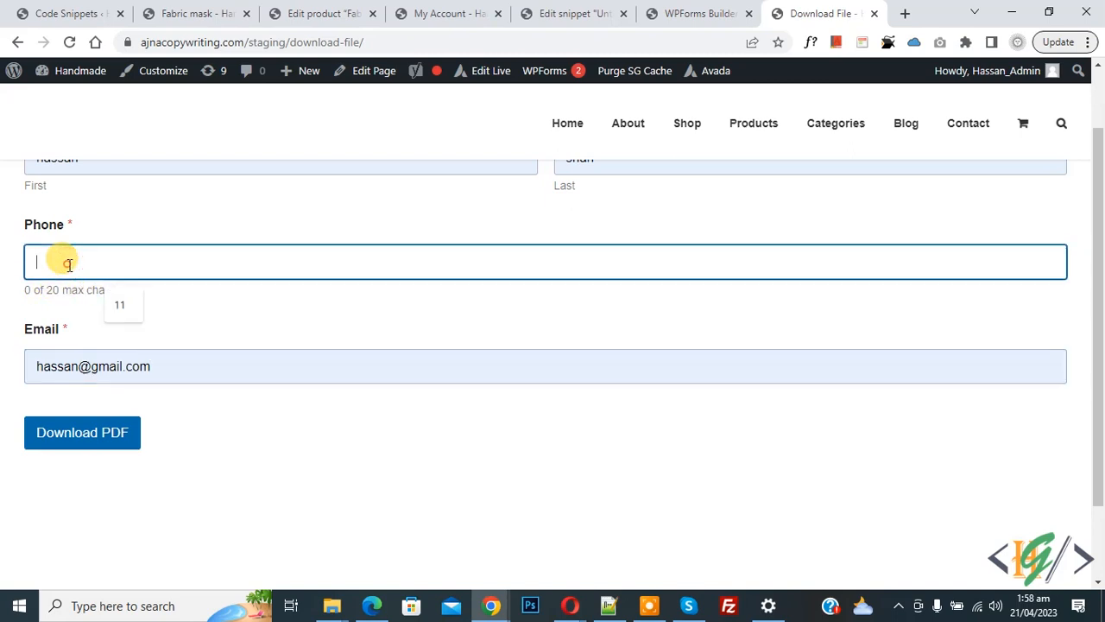
type("11")
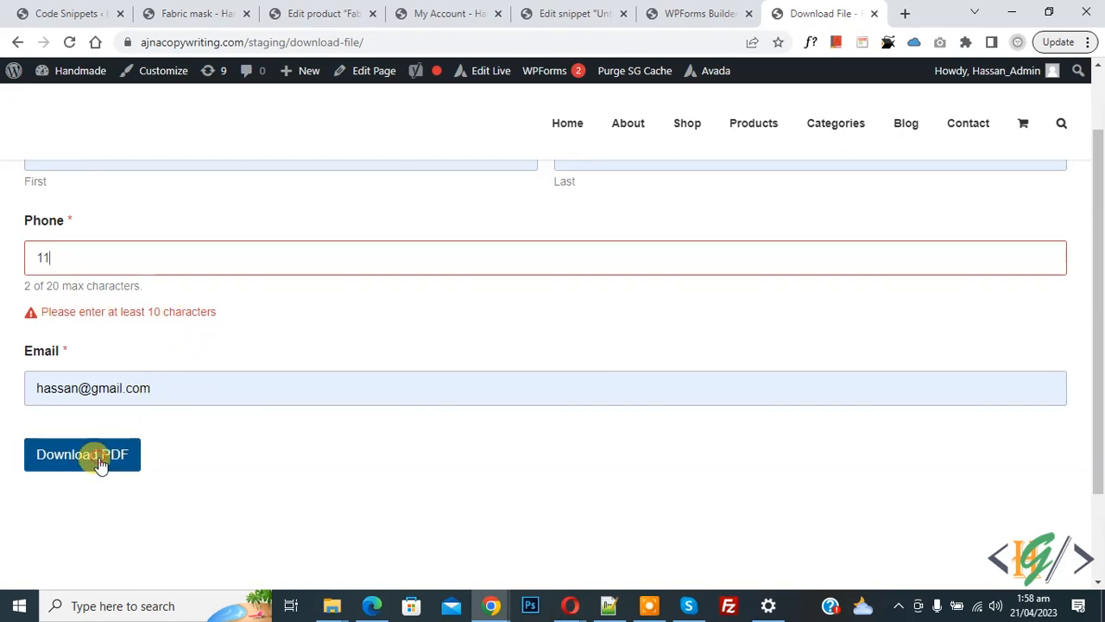
mouse_move(109, 256)
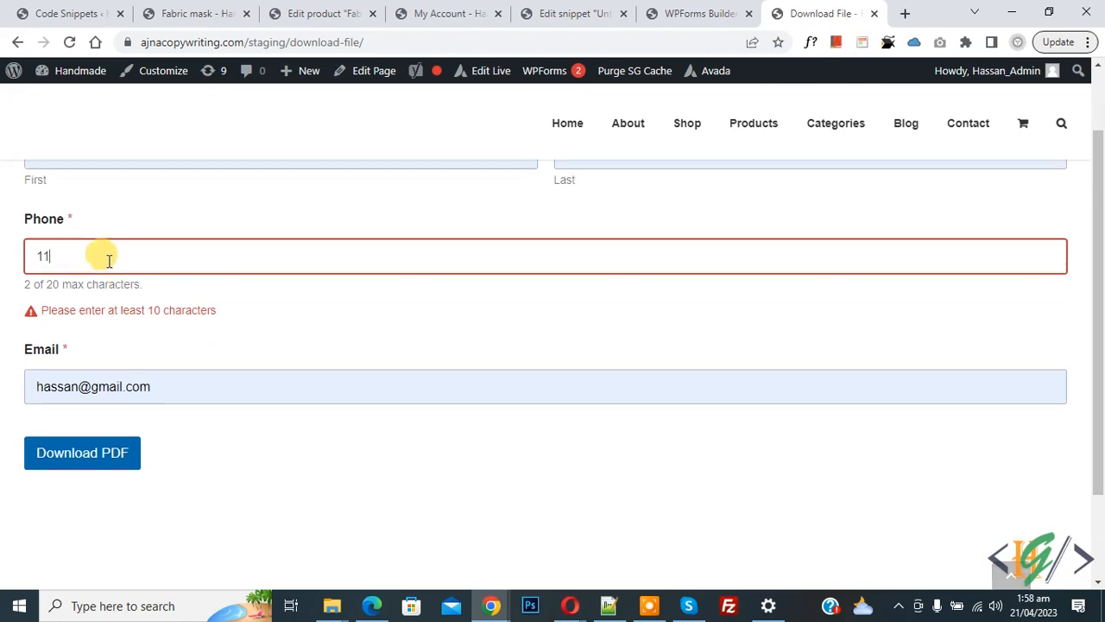